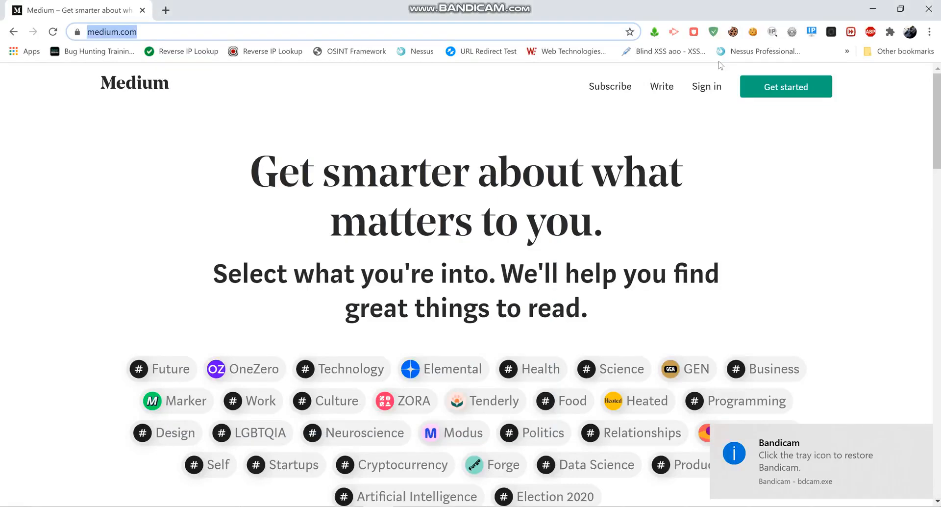
- Open a new blank tab alongside the Medium homepage
{"action": "left_click", "coordinate": [772, 32]}
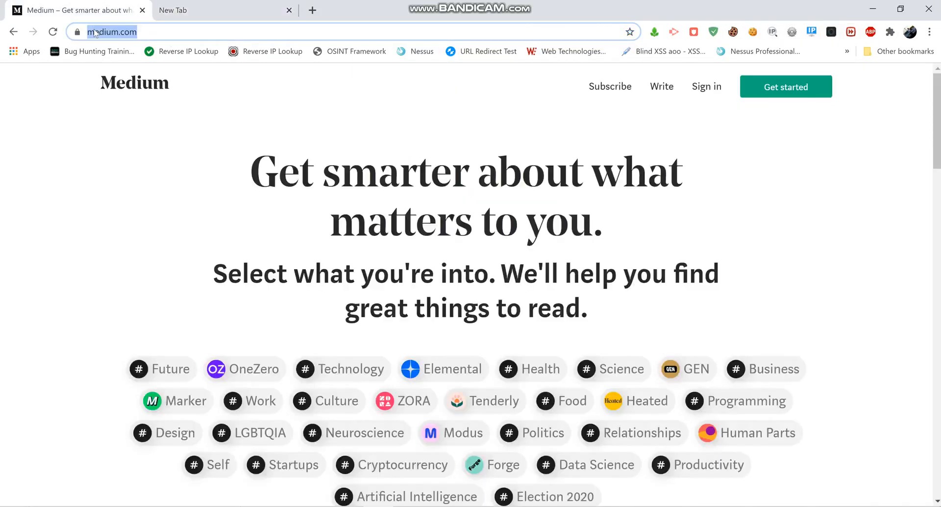
- Visit 104.16.121.127 in the new tab, reaching Cloudflare's Error 1003 'Direct IP access not allowed' page
{"action": "left_click", "coordinate": [222, 10]}
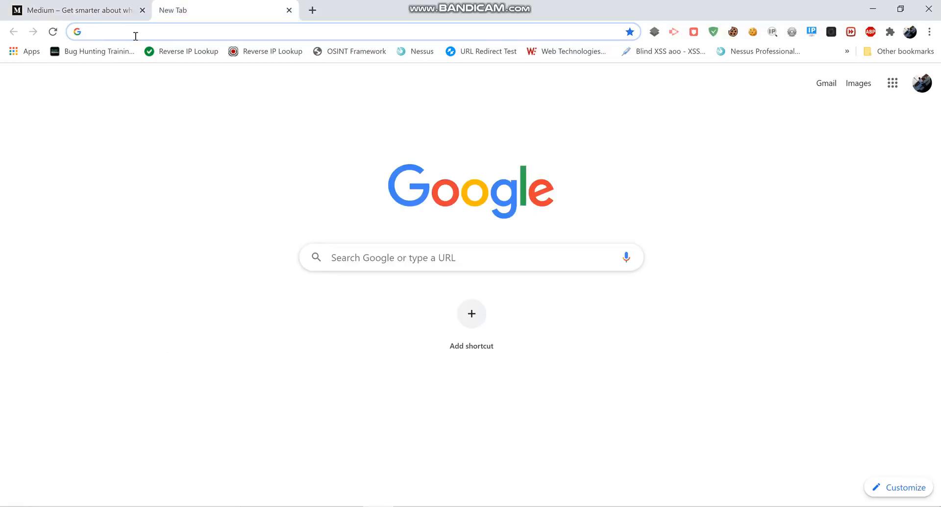
{"action": "type", "text": "104.16.121.127"}
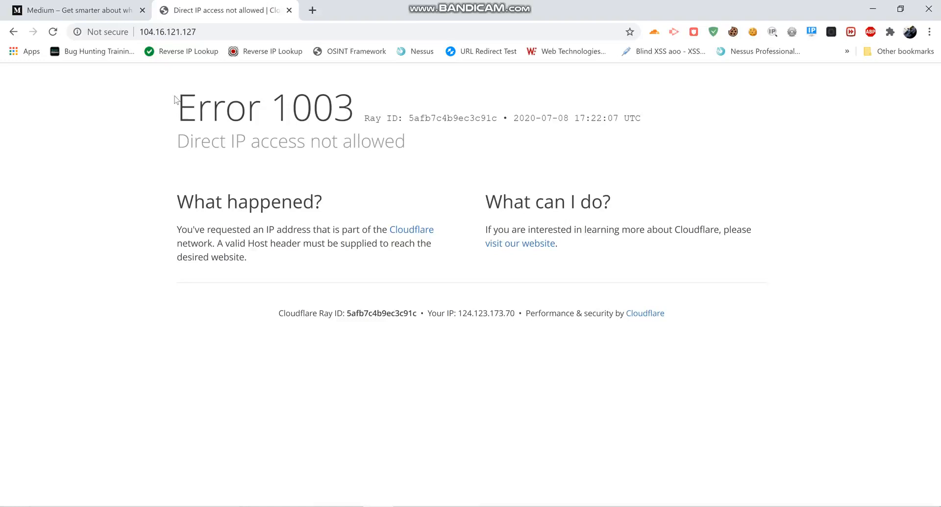
{"action": "mouse_move", "coordinate": [280, 309]}
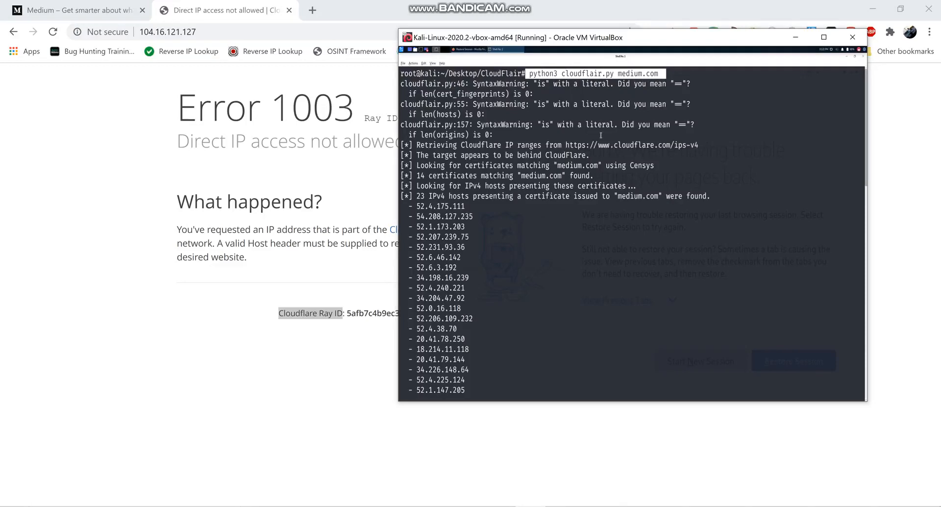
- Scroll through CloudFlair's medium.com results listing 19 likely origin server IPs
{"action": "scroll", "scroll_direction": "down", "scroll_amount": 3}
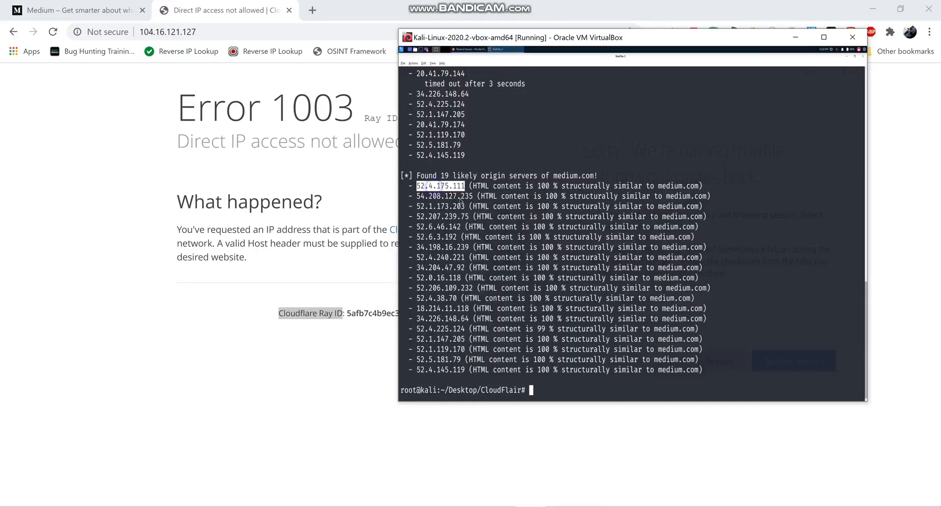
- Load Medium directly from origin IP 52.4.175.111, then start a tab for 54.208.127.235
{"action": "left_click", "coordinate": [312, 10]}
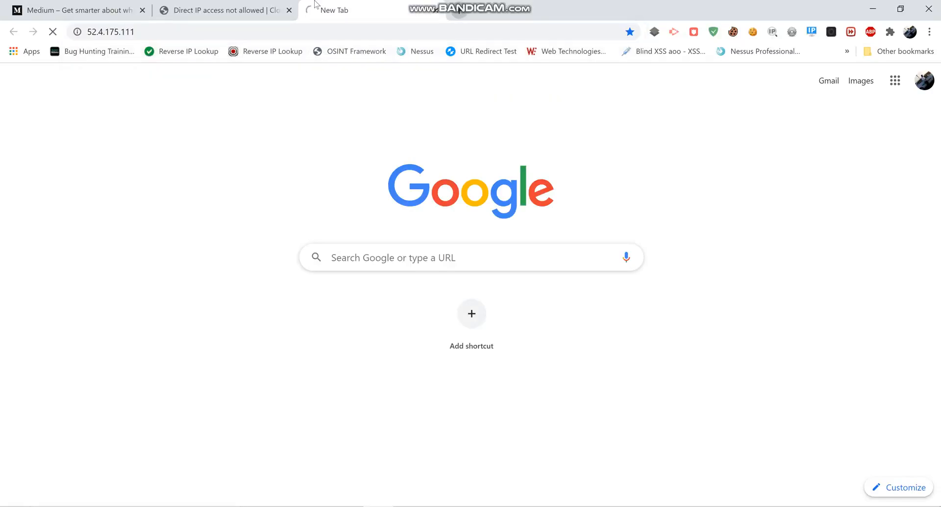
{"action": "type", "text": "medium.com"}
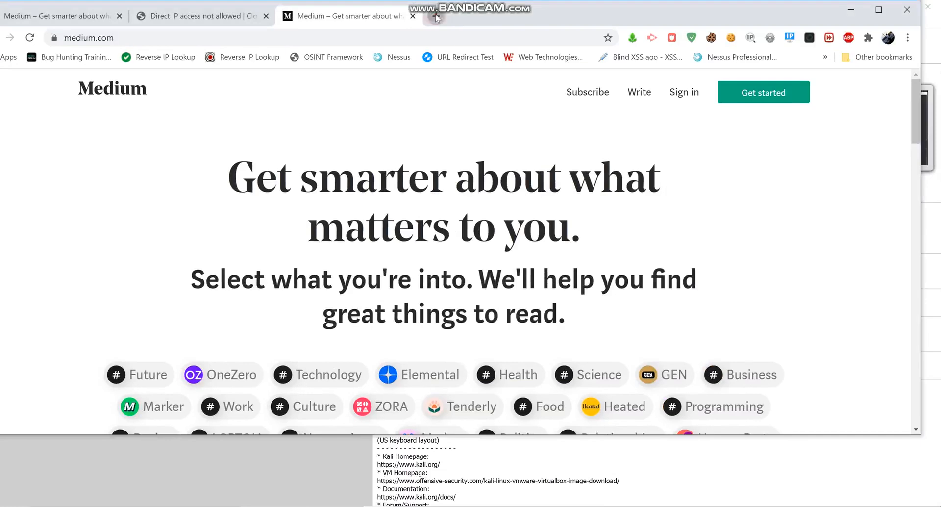
{"action": "left_click", "coordinate": [581, 16]}
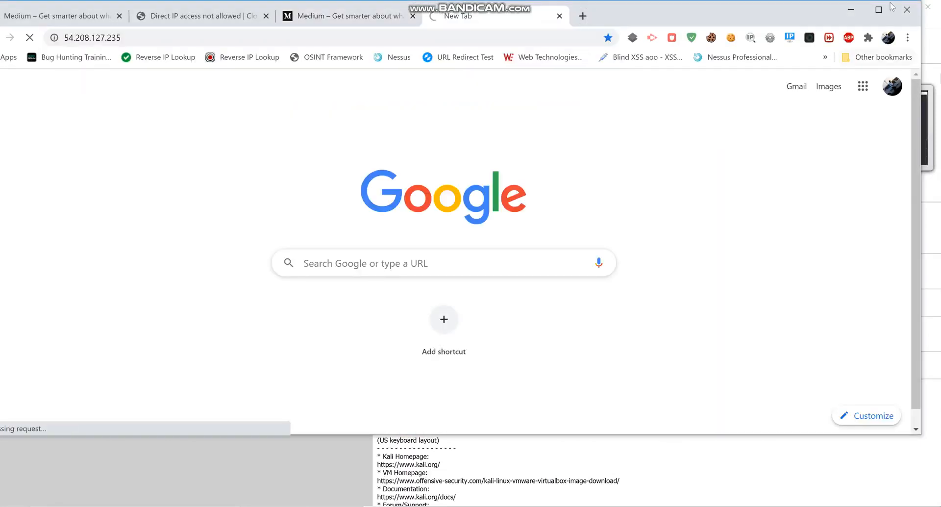